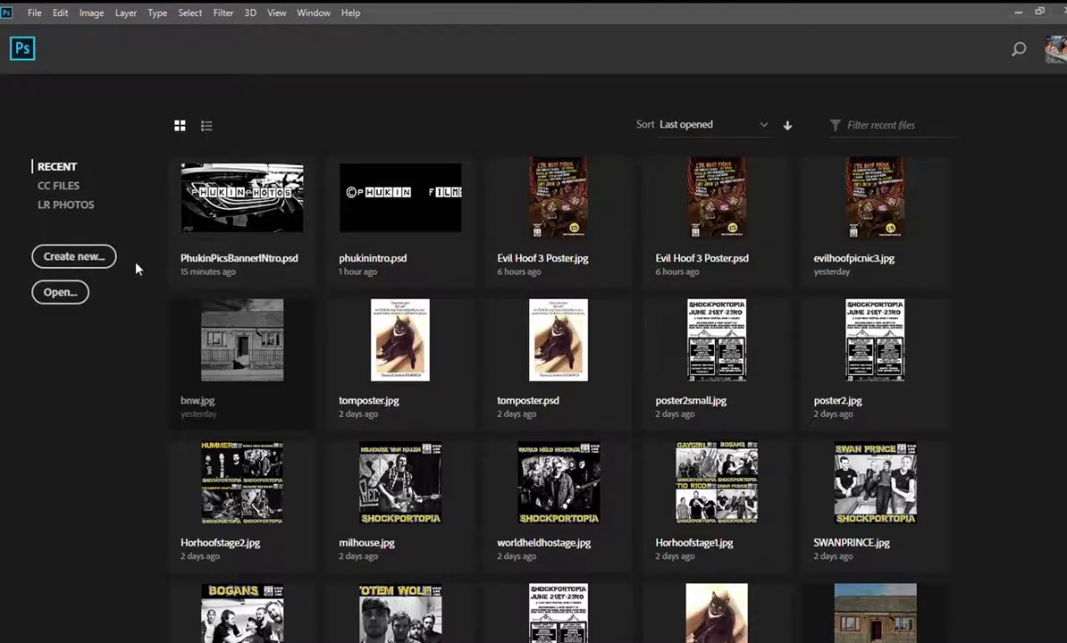
pyautogui.moveTo(407, 270)
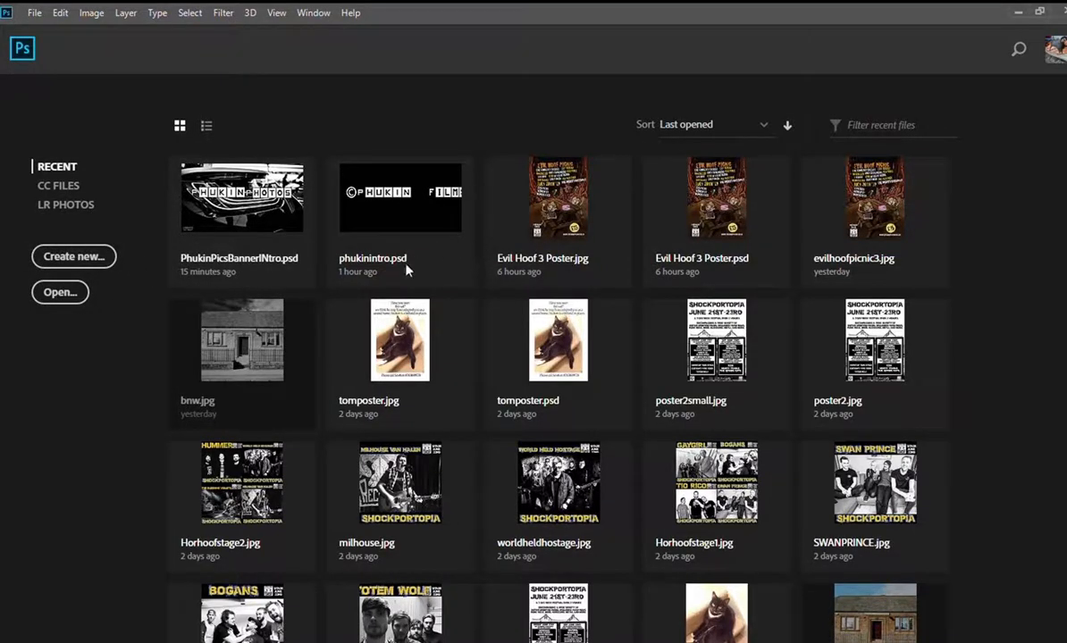
pyautogui.moveTo(808, 129)
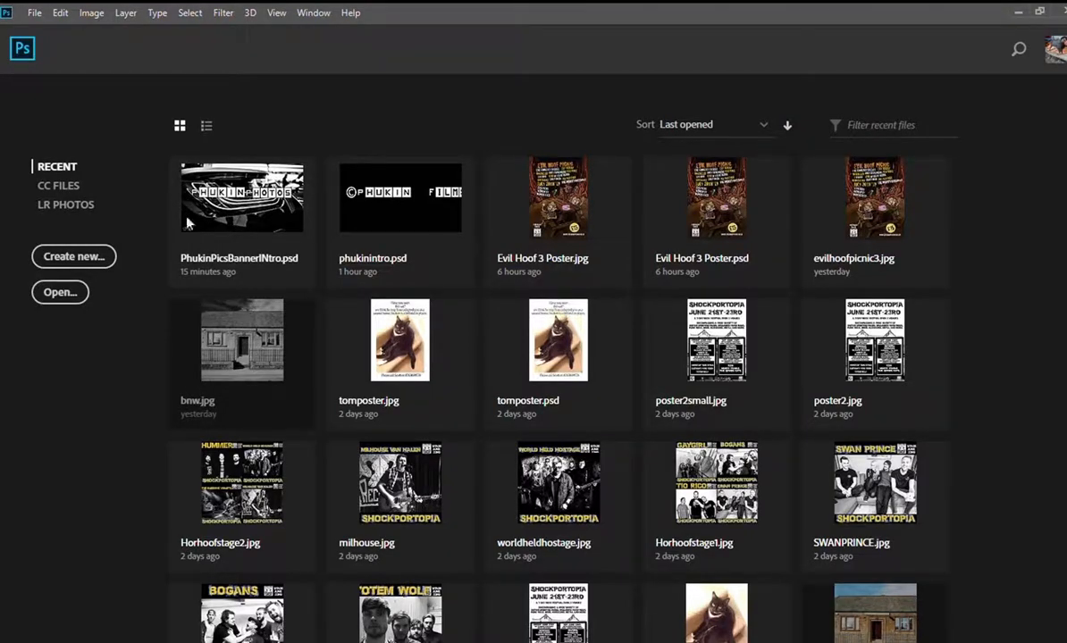
# - Create a new blank document from the Photoshop home screen
pyautogui.click(74, 257)
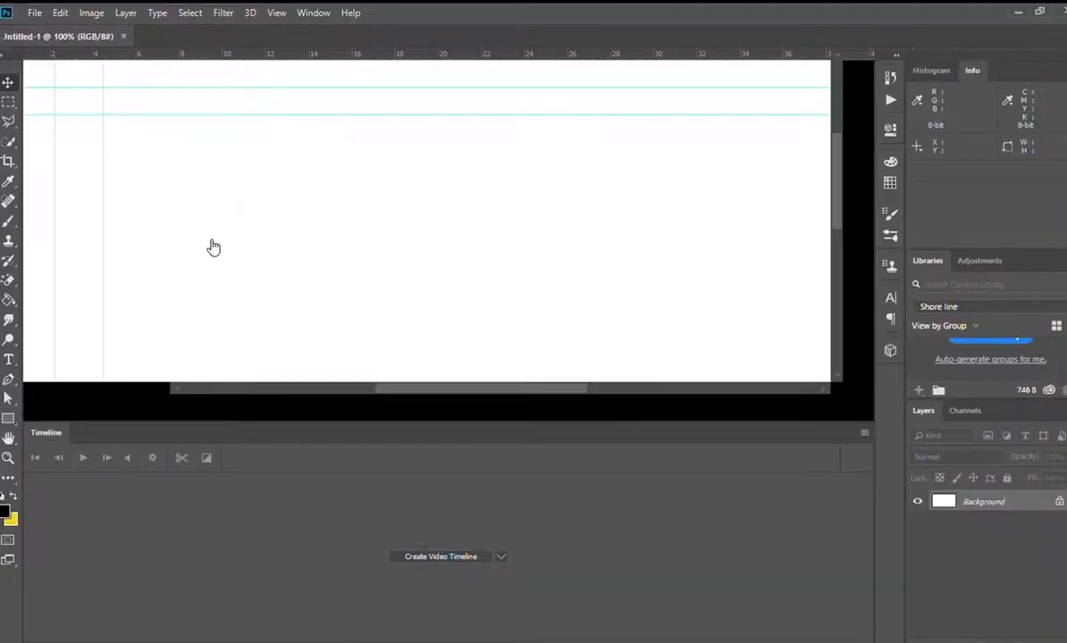
# - Create a video timeline and fill the canvas layer with black using the Paint Bucket
pyautogui.click(440, 557)
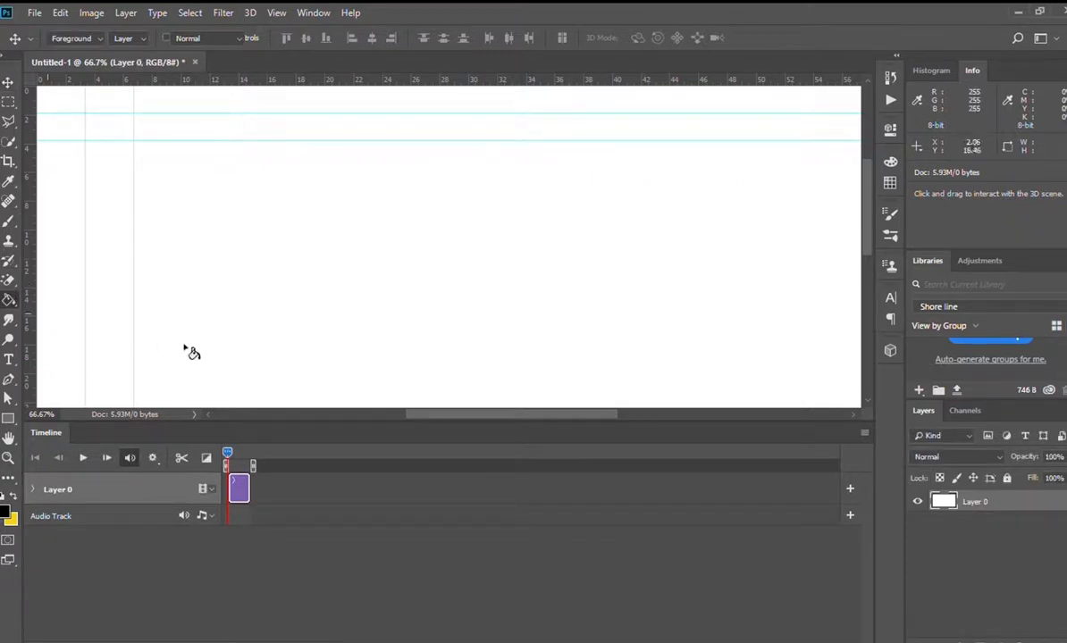
pyautogui.click(9, 300)
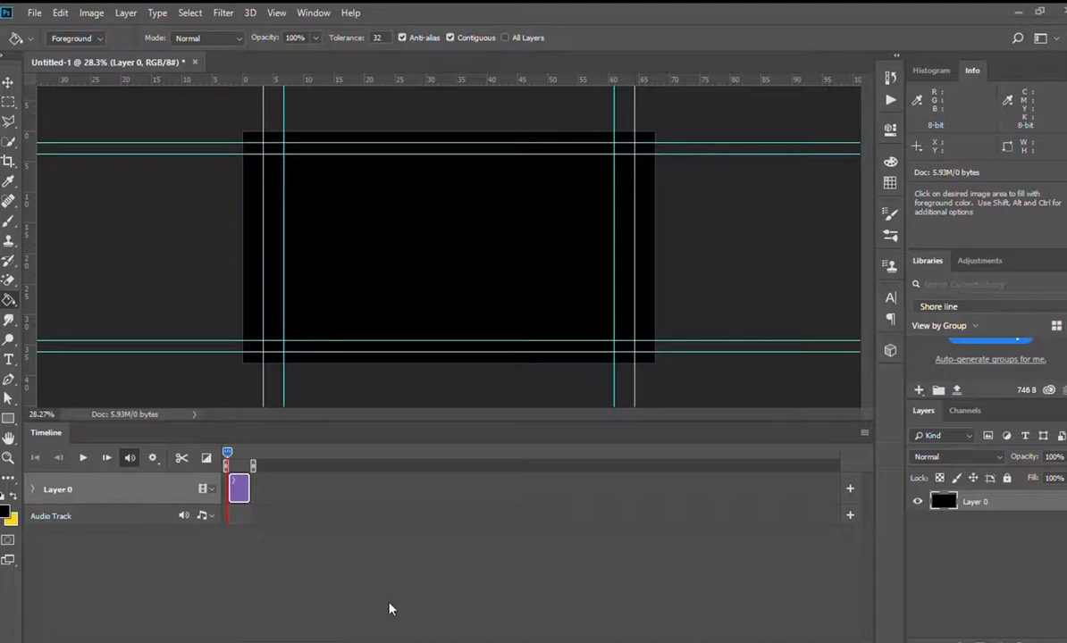
pyautogui.moveTo(702, 299)
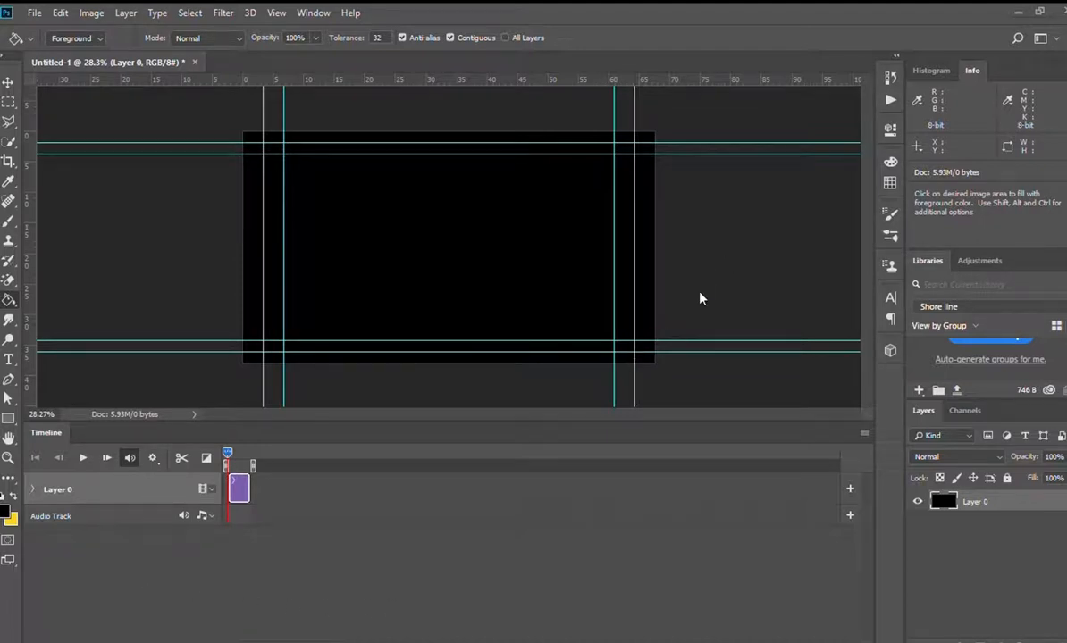
pyautogui.moveTo(800, 261)
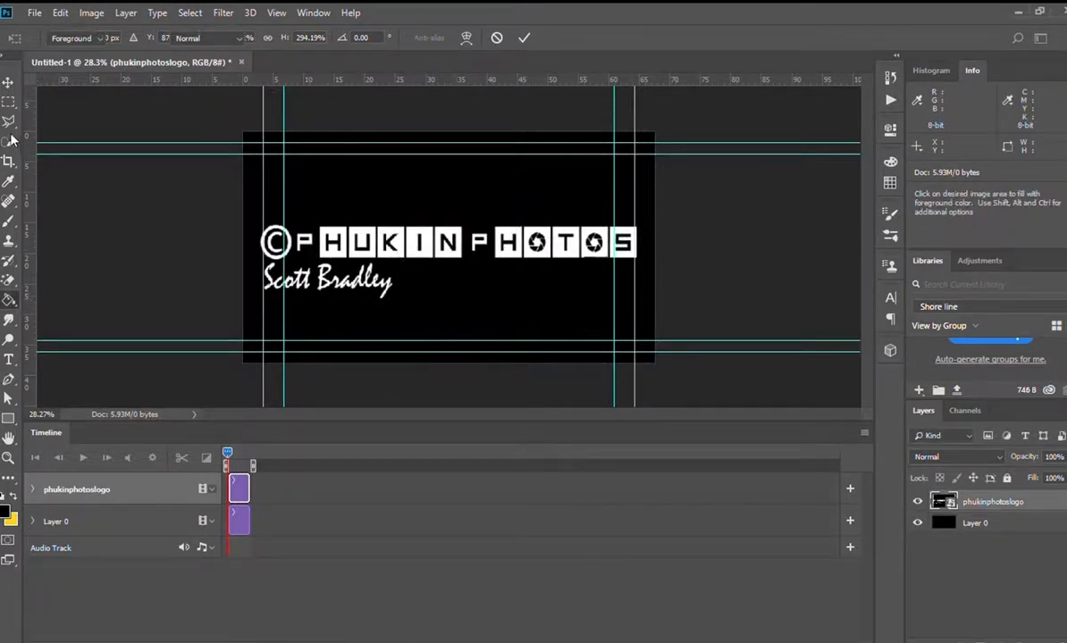
# - Commit the placed PHUKIN PHOTOS logo as a centered layer on the black canvas
pyautogui.click(11, 102)
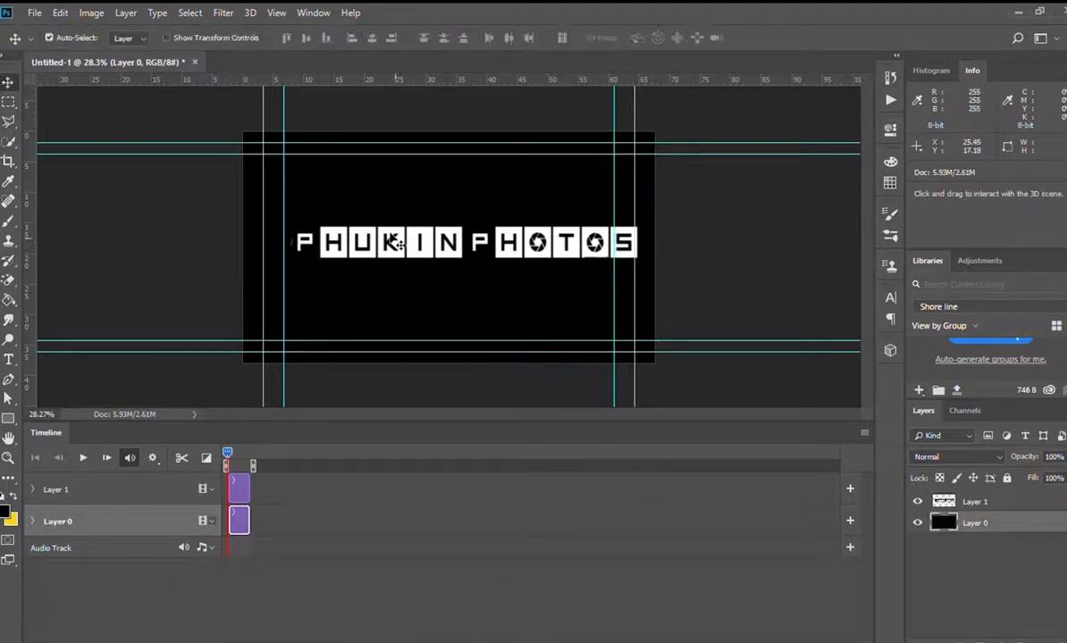
# - Lengthen the timeline clips and marquee-select the word PHOTOS in the logo
pyautogui.moveTo(465, 243); pyautogui.dragTo(451, 243)
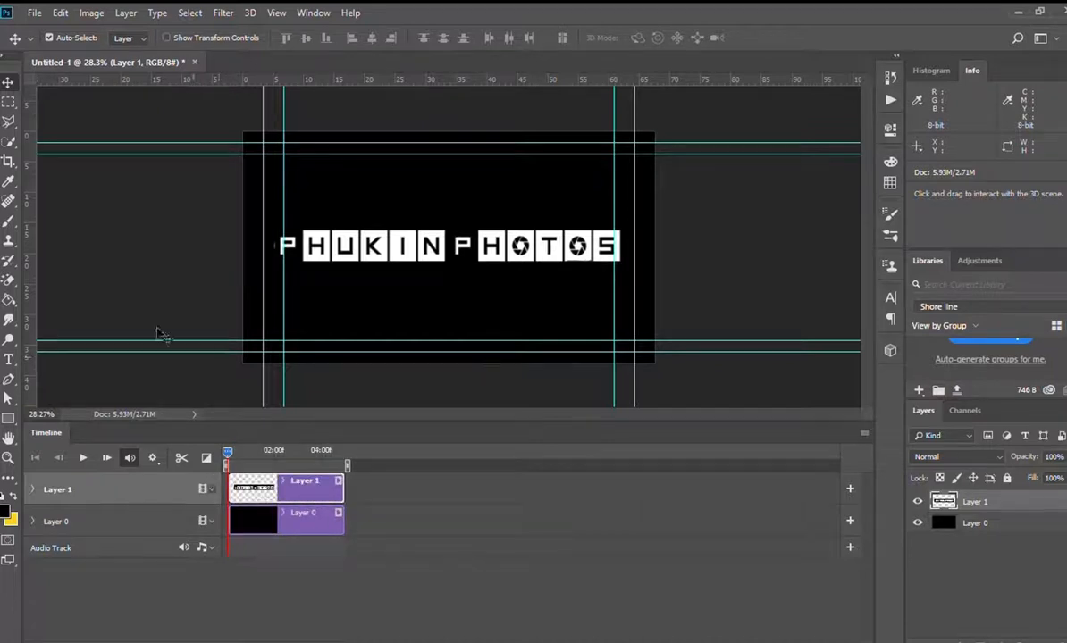
pyautogui.click(9, 100)
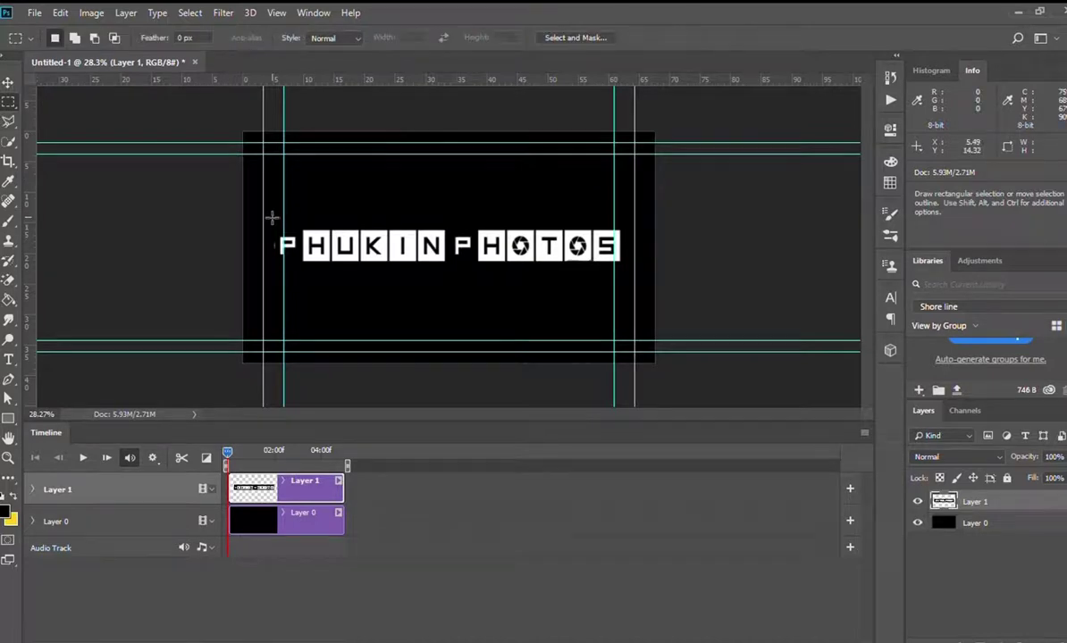
pyautogui.moveTo(271, 217); pyautogui.dragTo(447, 277)
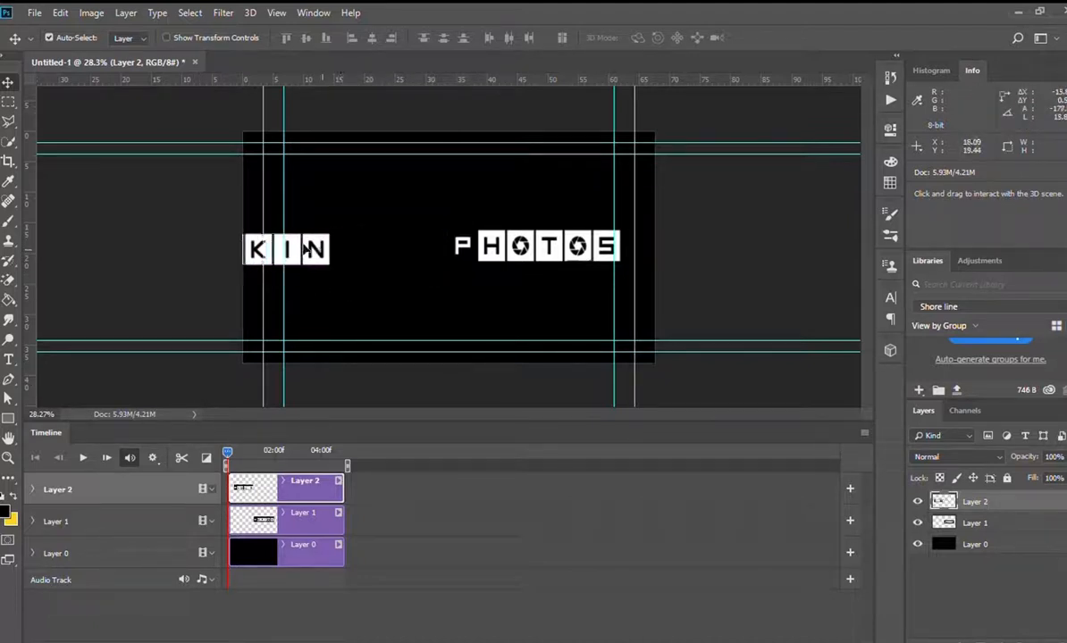
# - Expand Layer 2's timeline properties and set a starting Position keyframe
pyautogui.moveTo(286, 248); pyautogui.dragTo(247, 243)
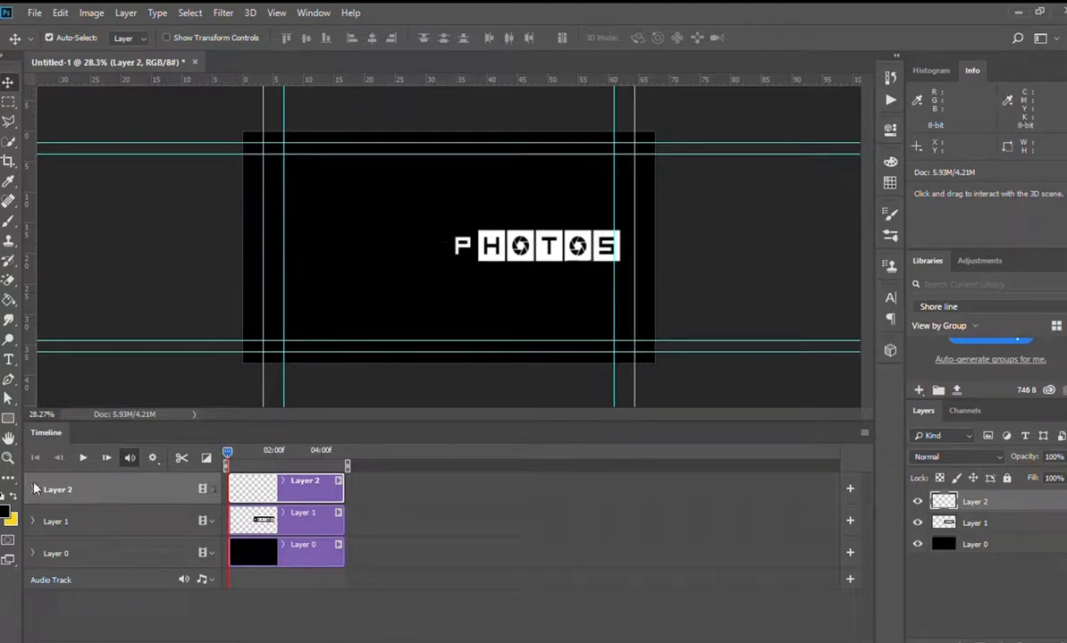
pyautogui.click(32, 490)
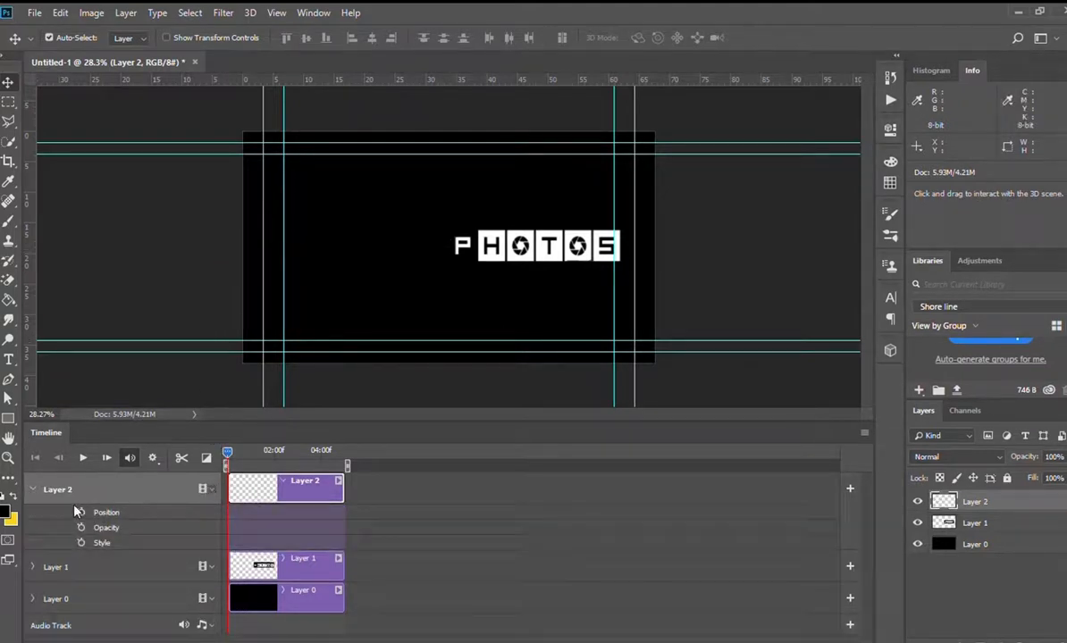
pyautogui.click(81, 512)
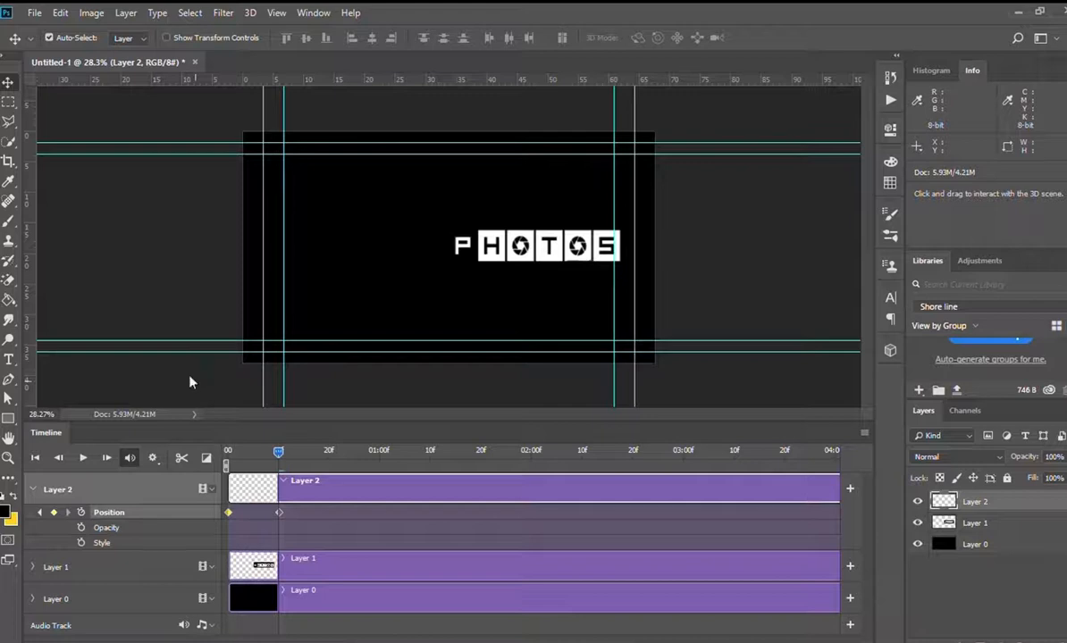
pyautogui.moveTo(426, 337)
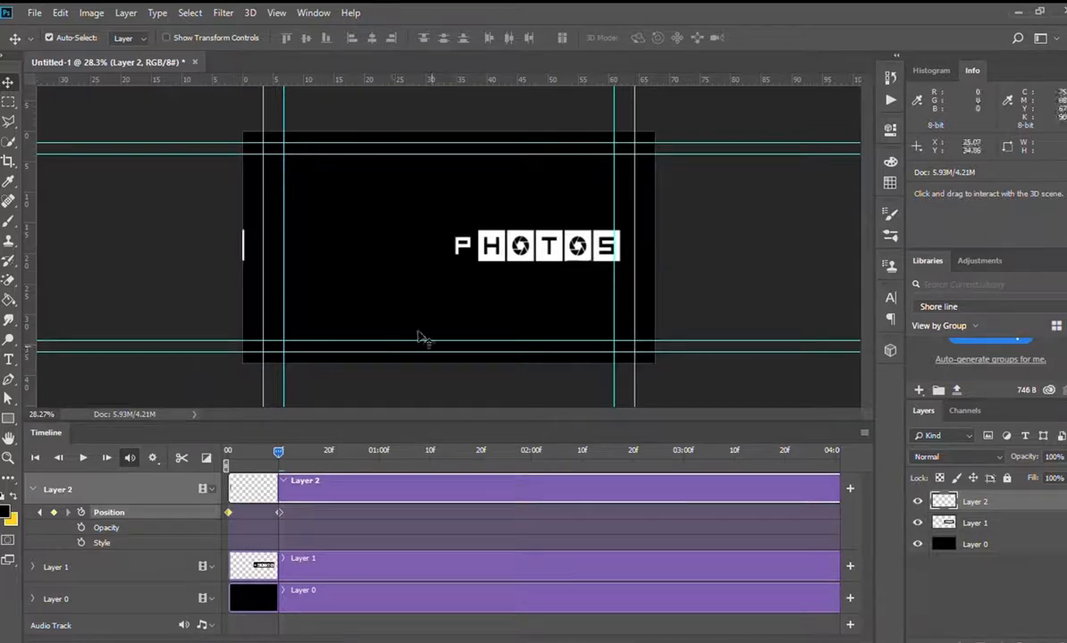
pyautogui.moveTo(240, 252)
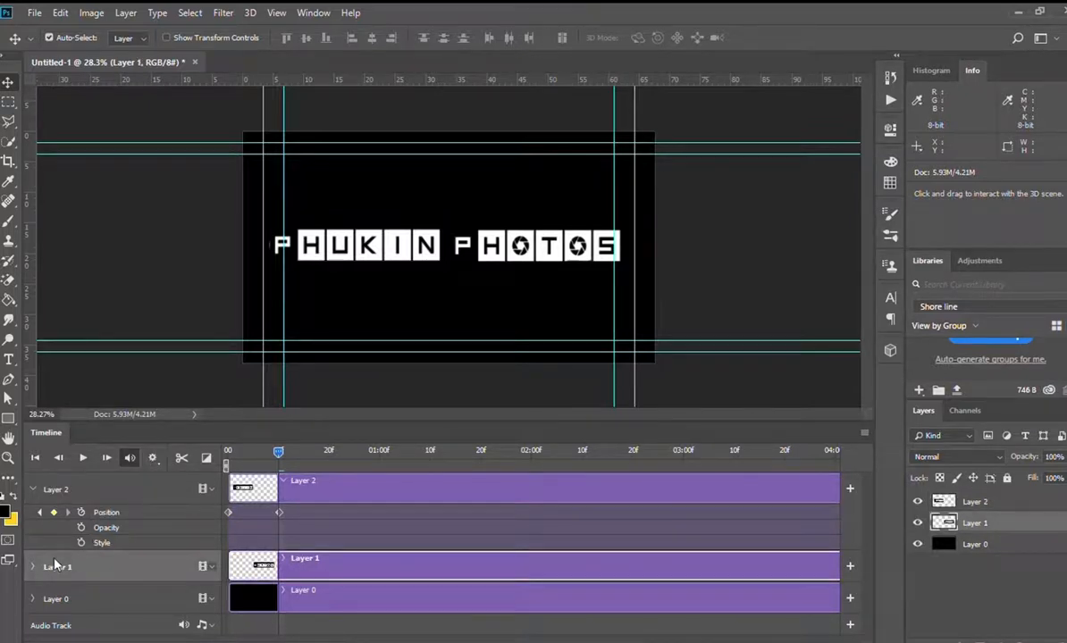
# - Expand Layer 1's properties, then rewind and play back the logo slide-in animation
pyautogui.click(32, 567)
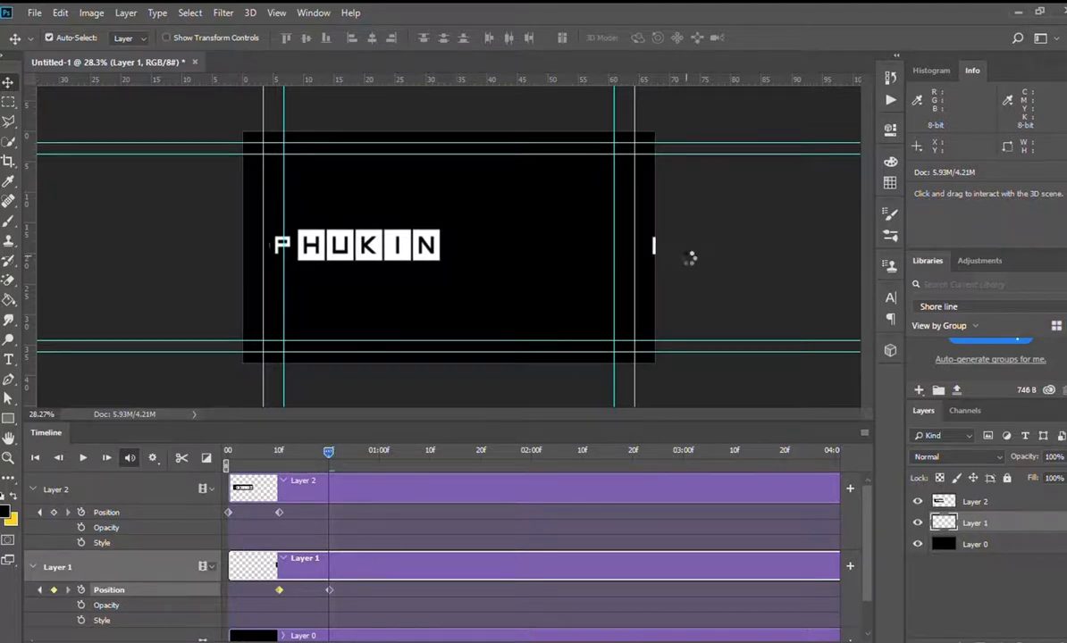
pyautogui.moveTo(653, 248)
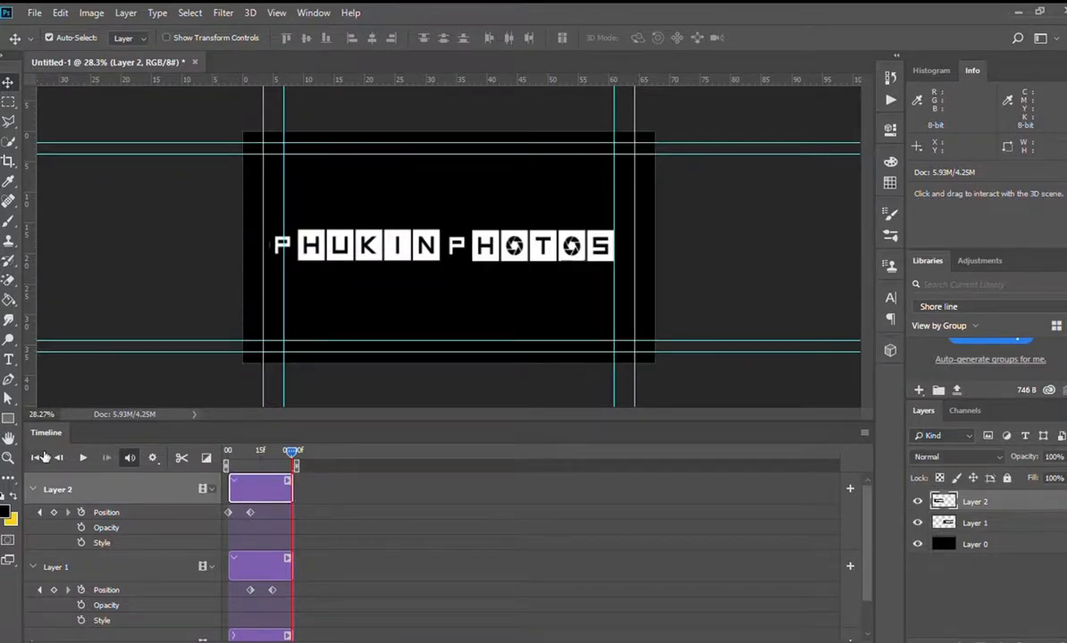
pyautogui.click(83, 458)
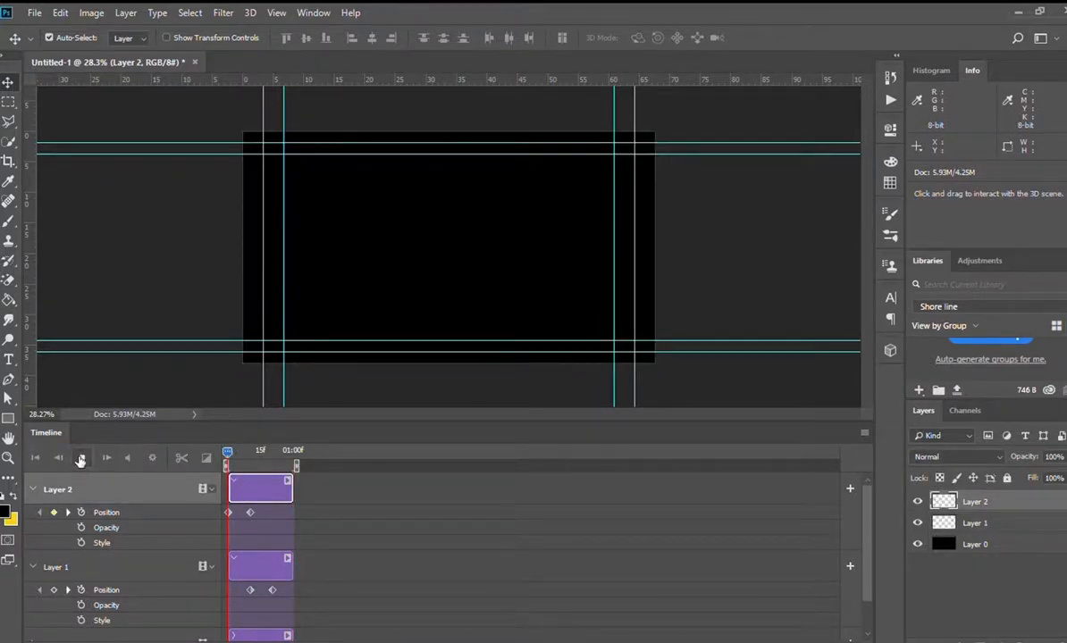
pyautogui.click(86, 457)
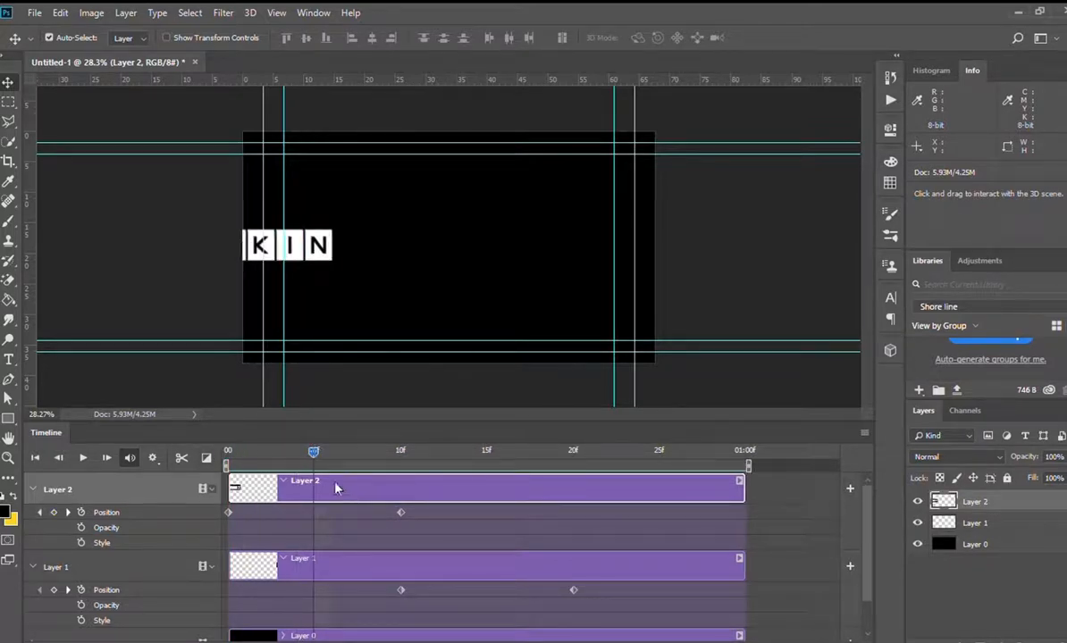
pyautogui.moveTo(316, 563)
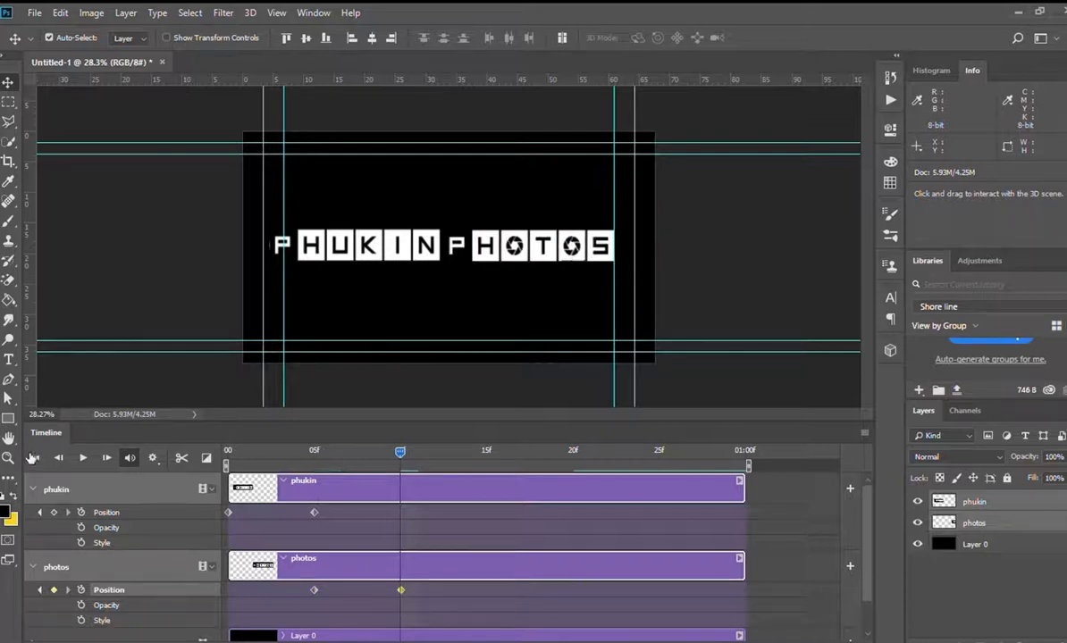
# - Return the playhead to the start of the timeline after renaming the layers
pyautogui.click(82, 457)
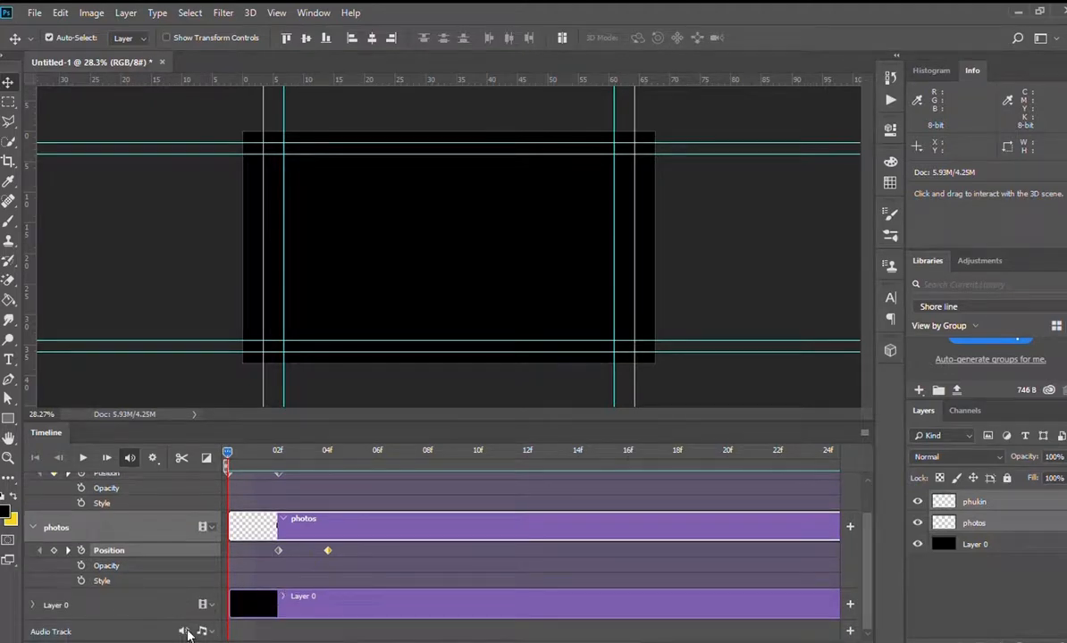
pyautogui.moveTo(402, 376)
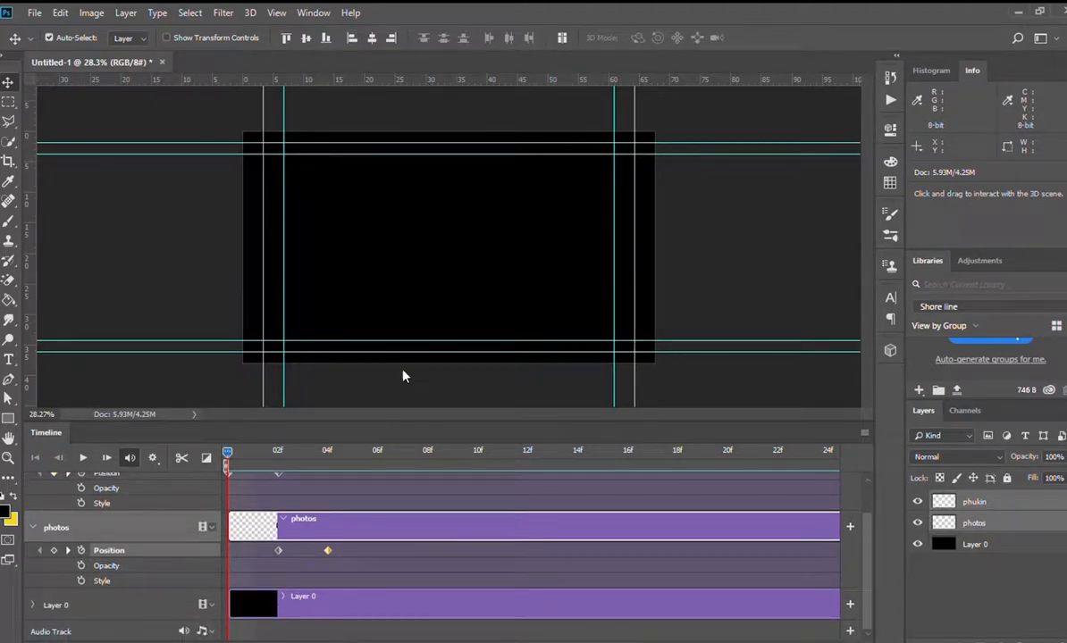
pyautogui.moveTo(171, 124)
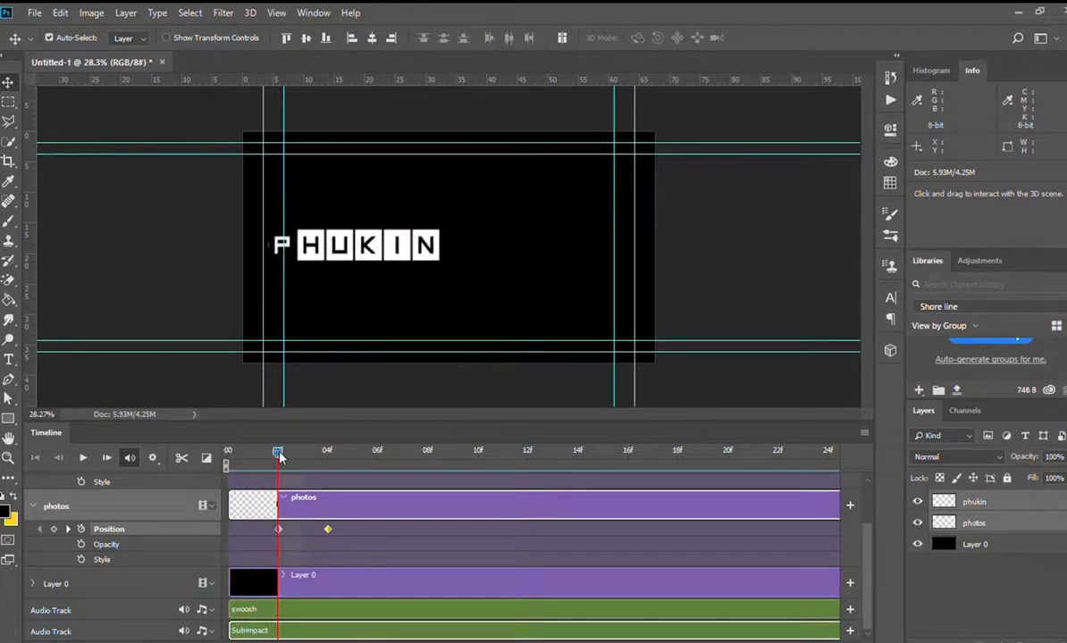
# - Scrub the playhead through the slide-in to check the swoosh and impact timing
pyautogui.moveTo(278, 450); pyautogui.dragTo(327, 450)
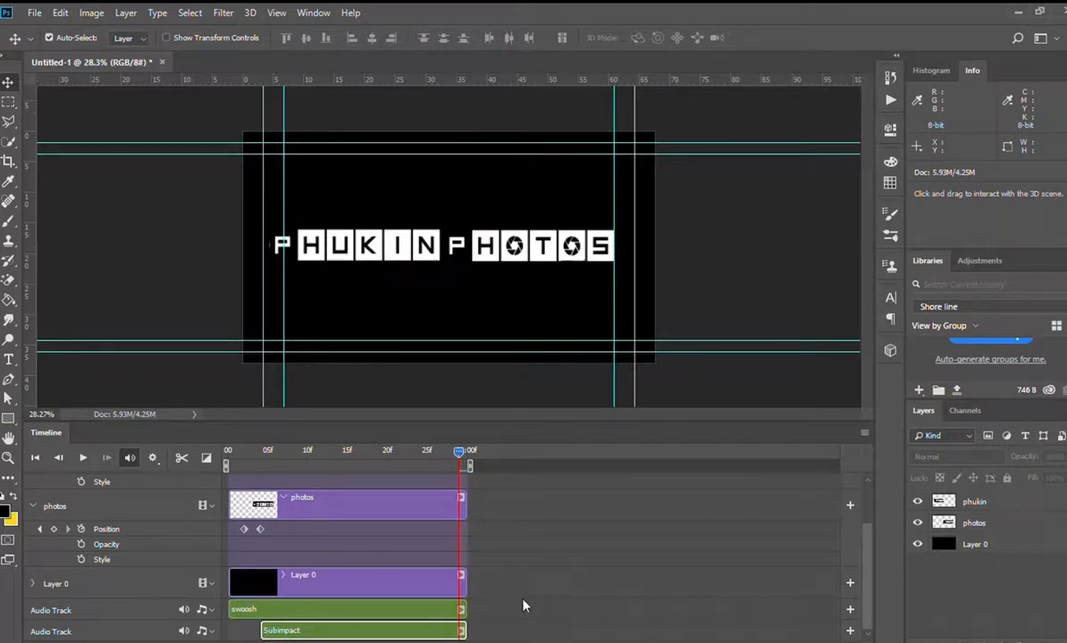
pyautogui.moveTo(525, 267)
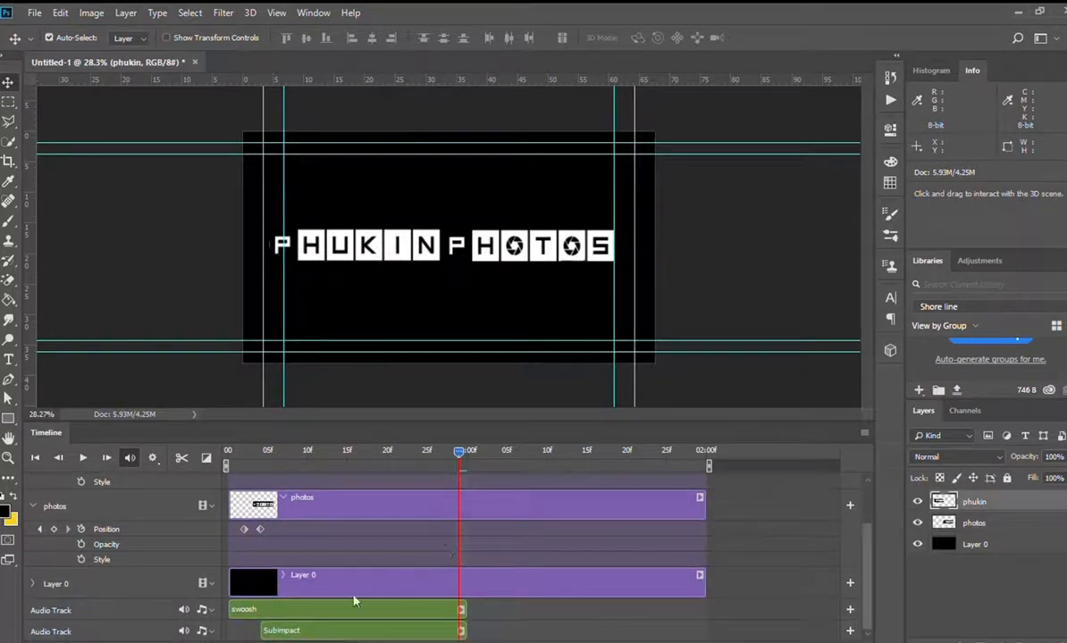
pyautogui.moveTo(368, 608)
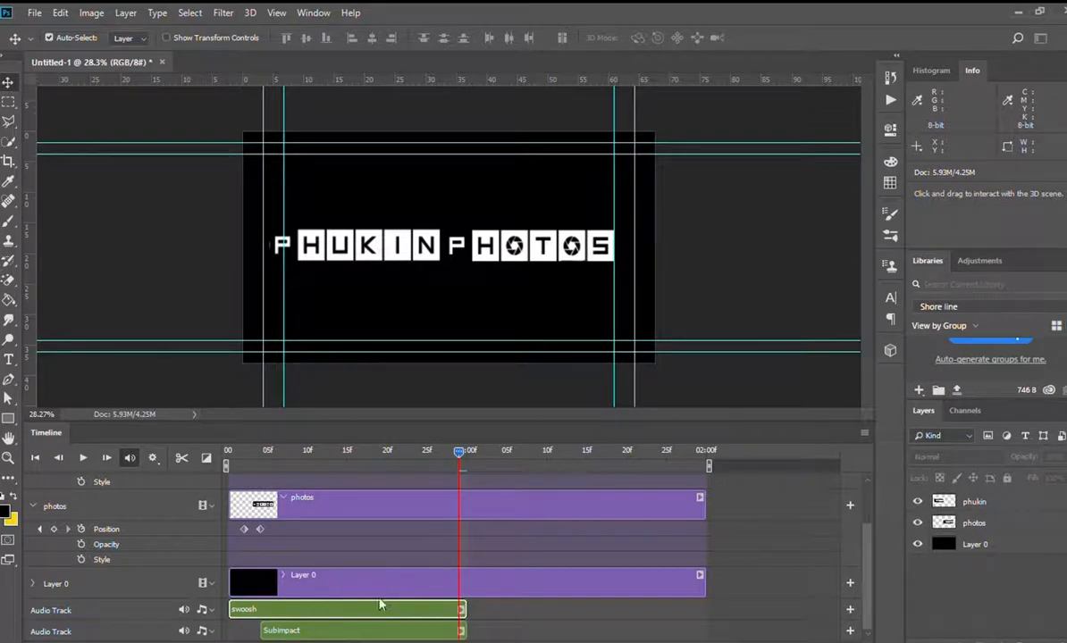
pyautogui.moveTo(536, 583)
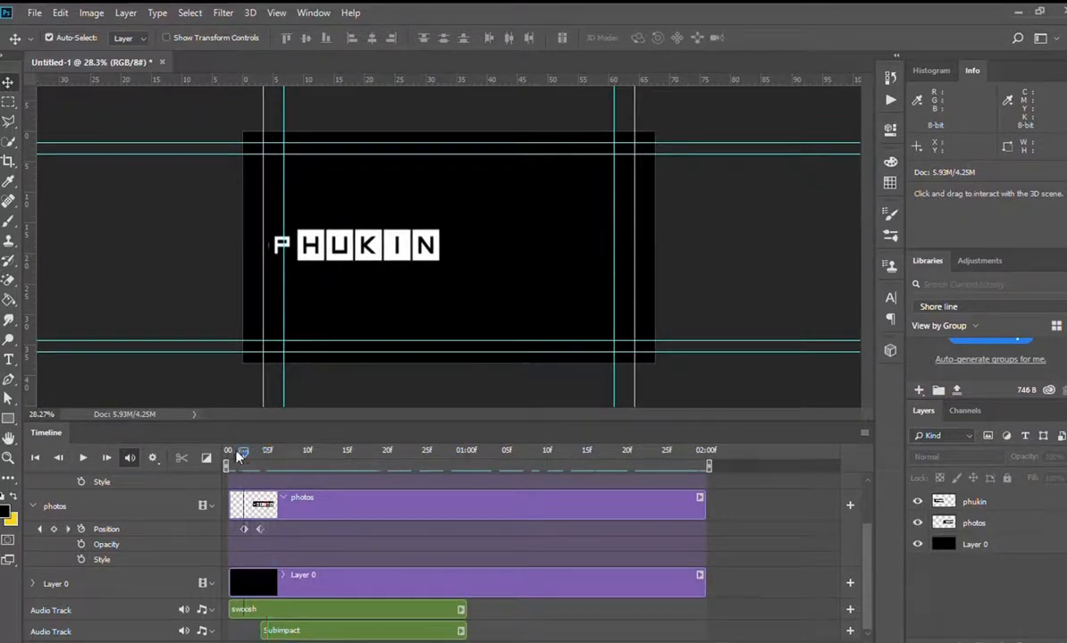
# - Scrub through the two-second animation and park the time marker just past one second
pyautogui.moveTo(243, 450); pyautogui.dragTo(259, 450)
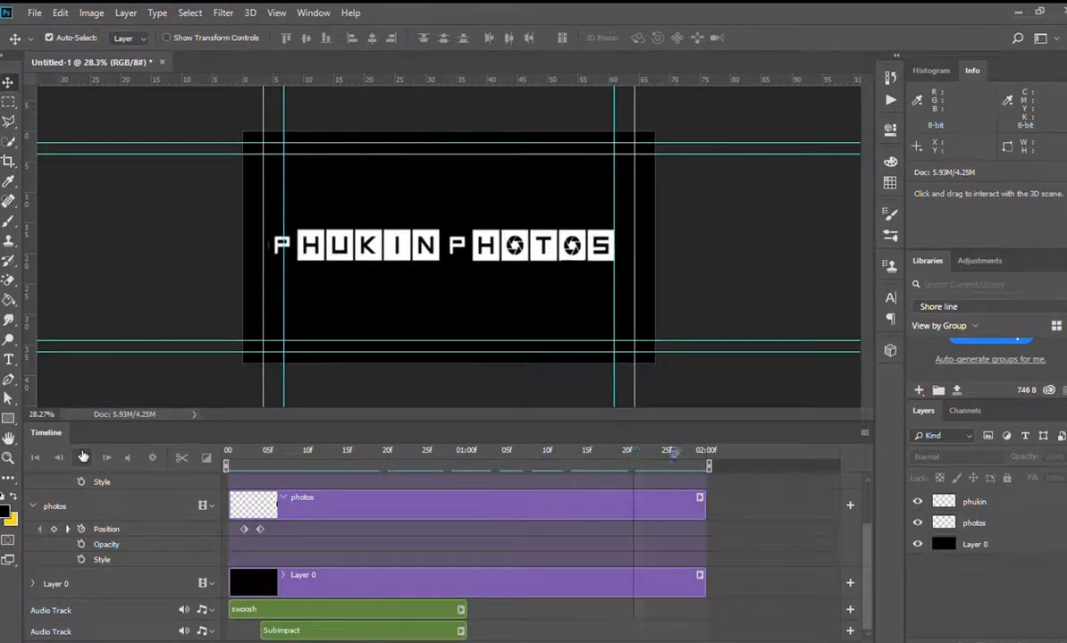
pyautogui.click(659, 450)
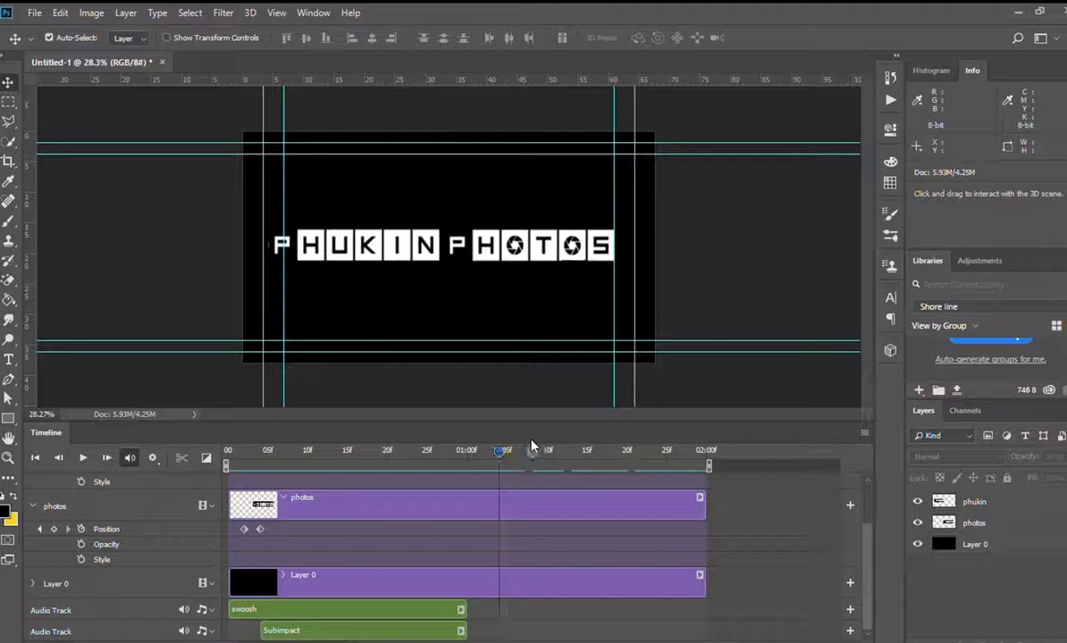
# - Position the time marker near one second where the fade to black begins
pyautogui.click(635, 450)
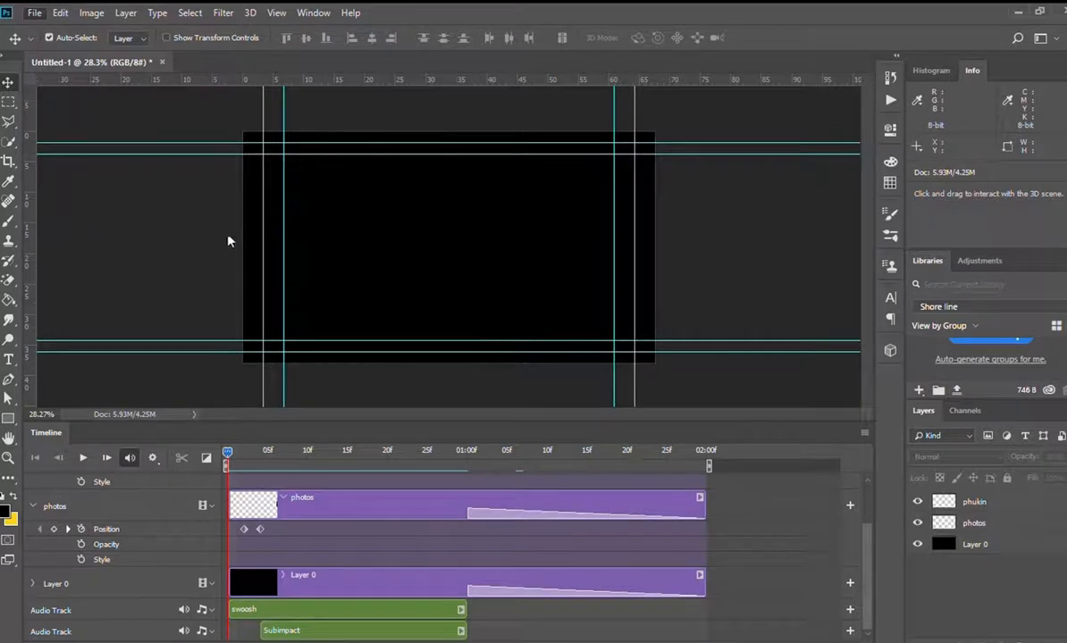
pyautogui.moveTo(265, 282)
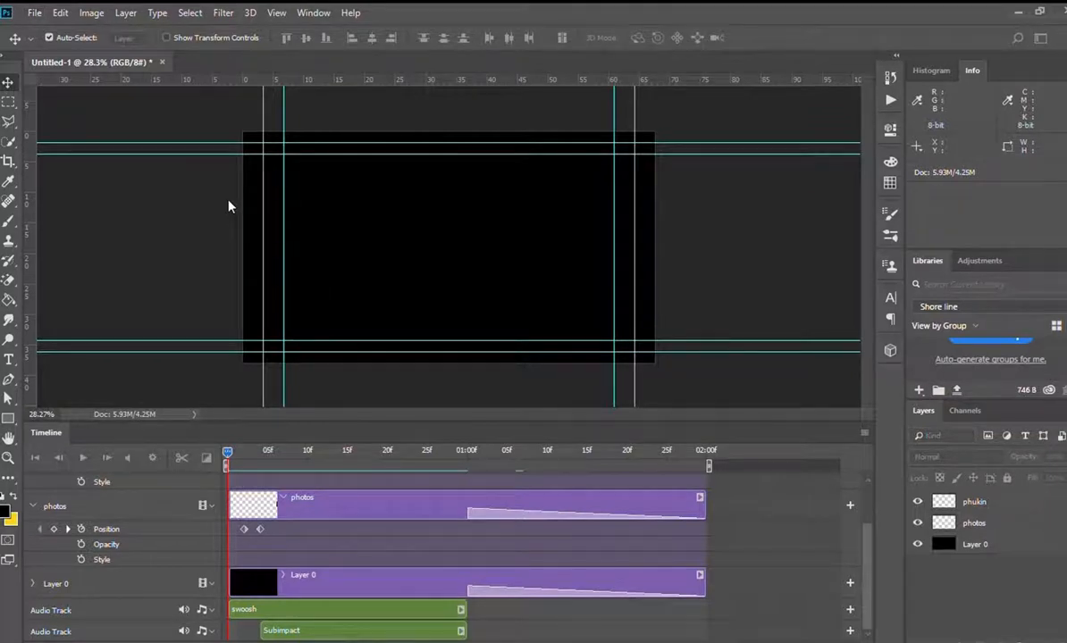
pyautogui.moveTo(350, 220)
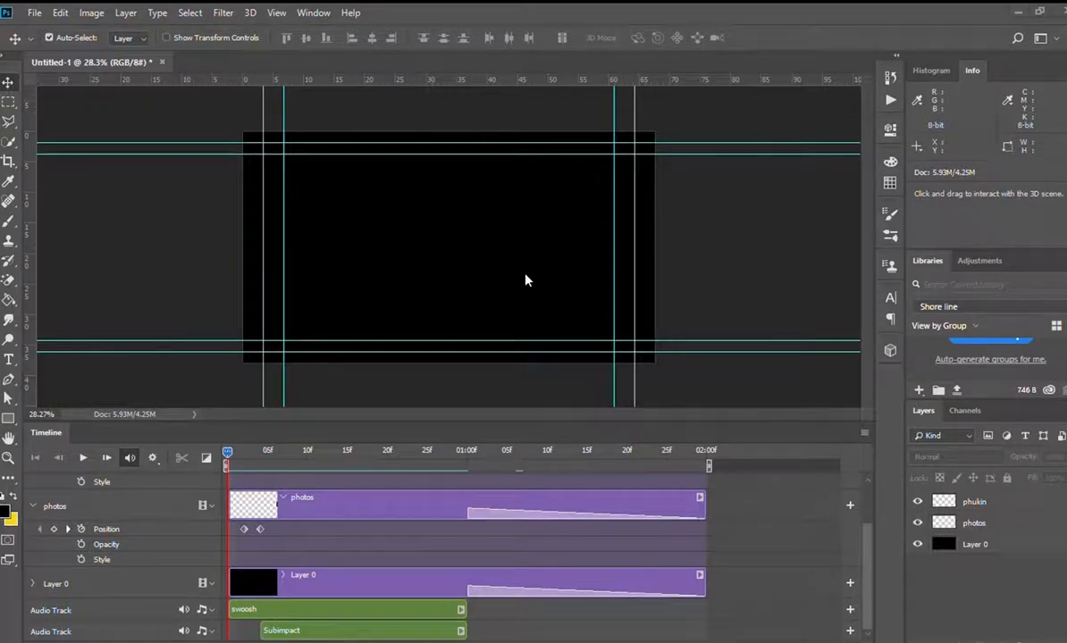
pyautogui.moveTo(590, 293)
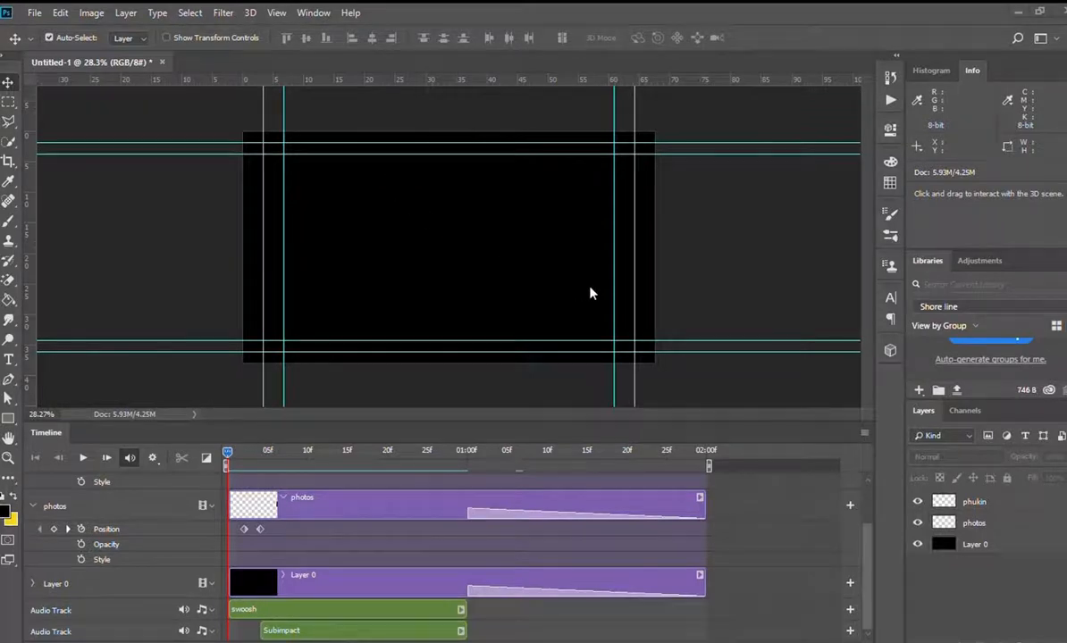